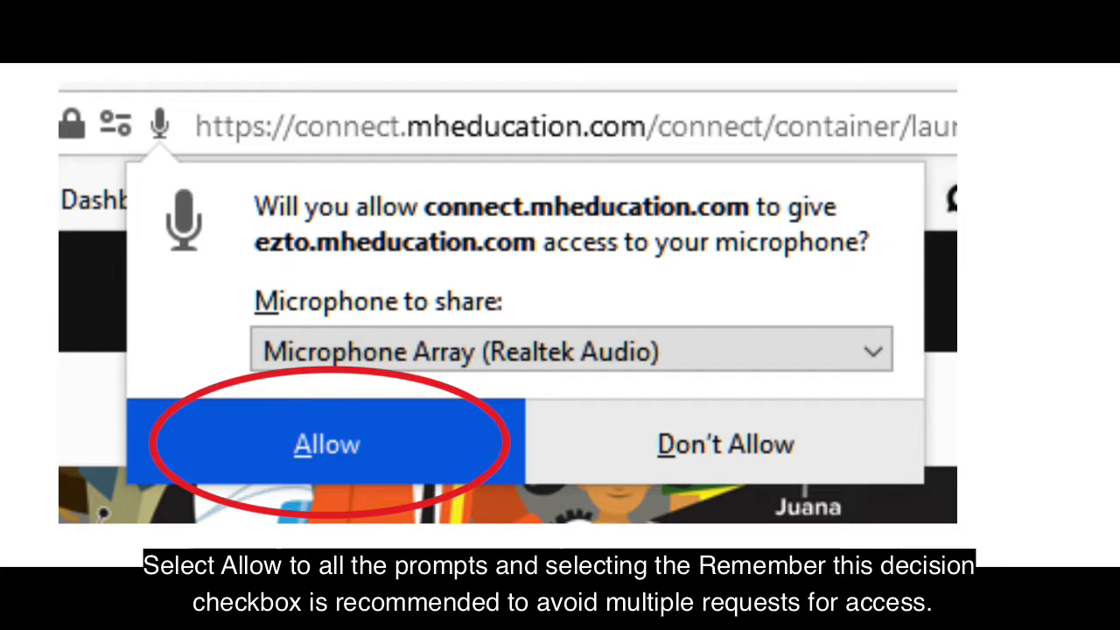
# - Allow microphone access for Connect and start the Recordable Video Chat Assignment
pyautogui.click(326, 444)
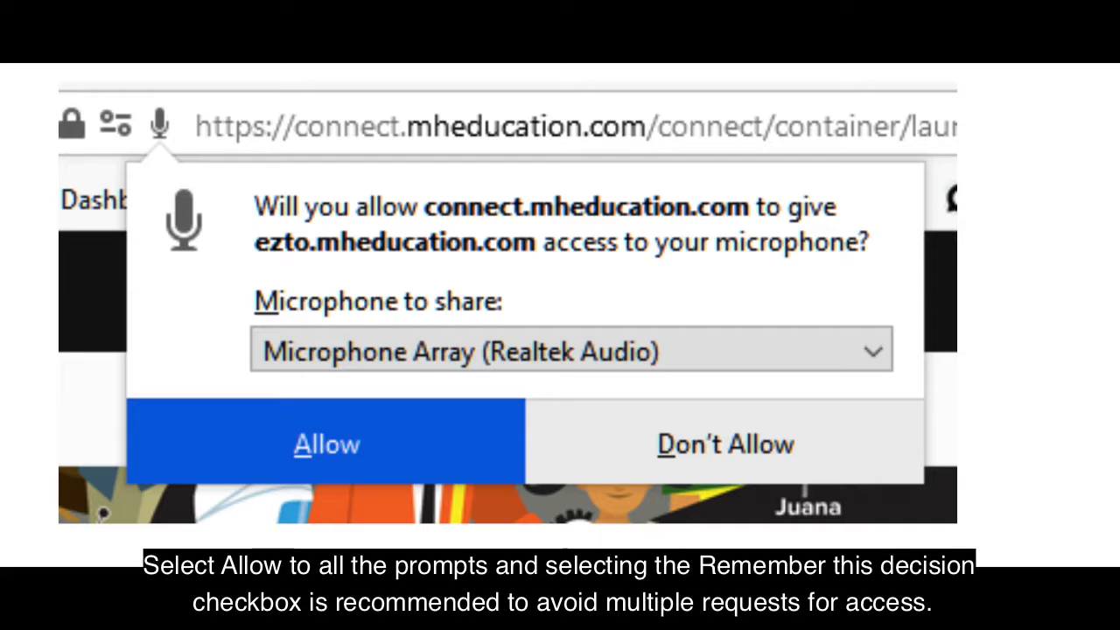
pyautogui.click(329, 445)
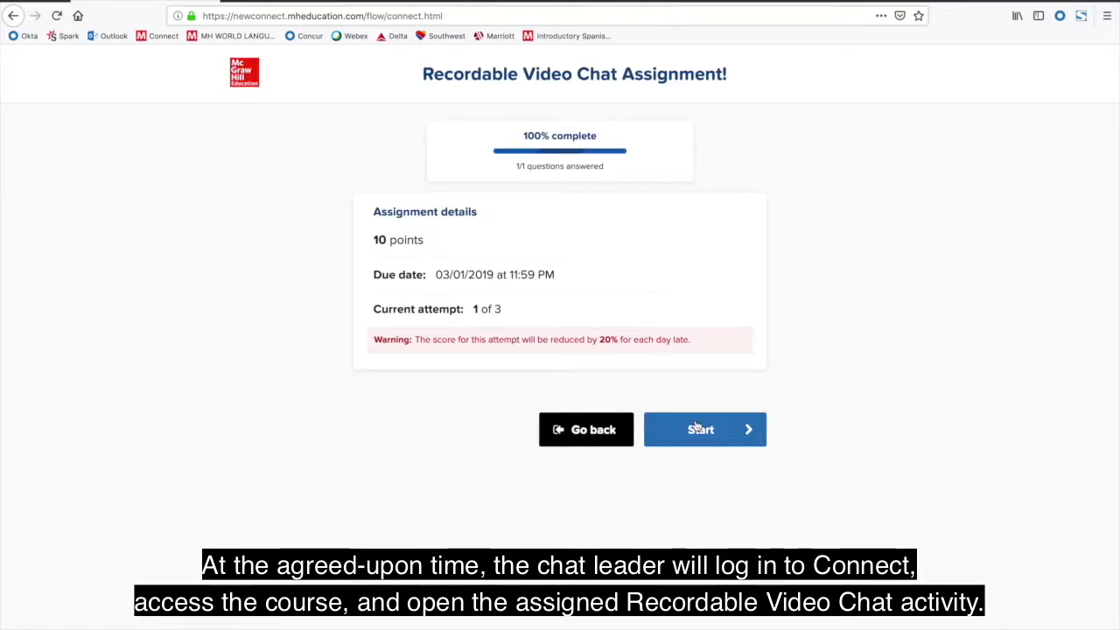
pyautogui.click(703, 428)
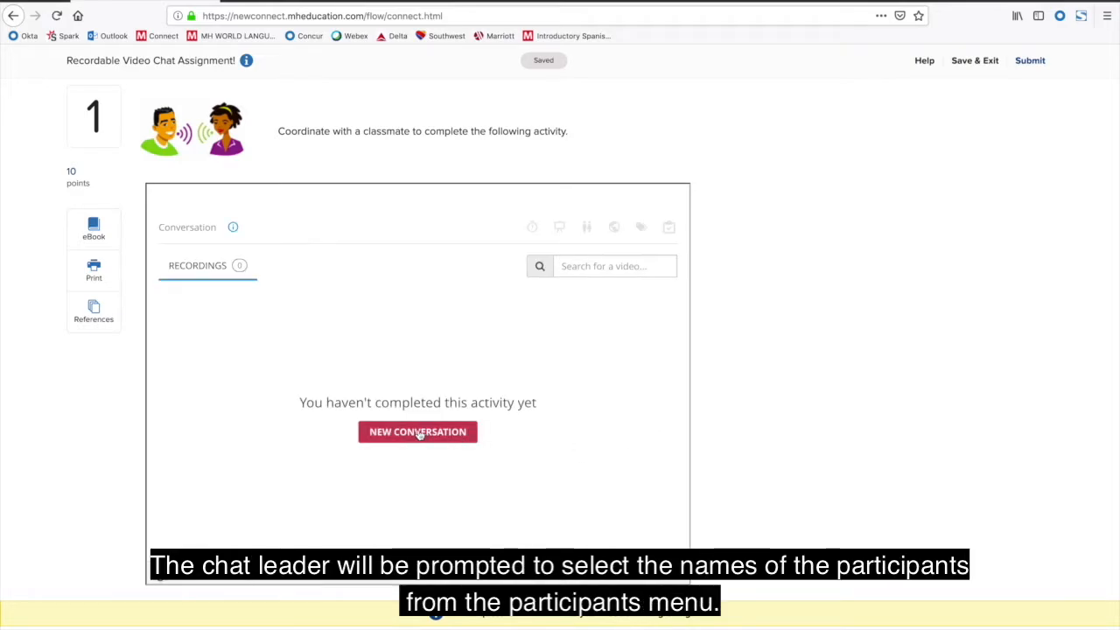
# - Create a new conversation, add Anderson as third presenter, and begin the title 'Hom'
pyautogui.click(416, 430)
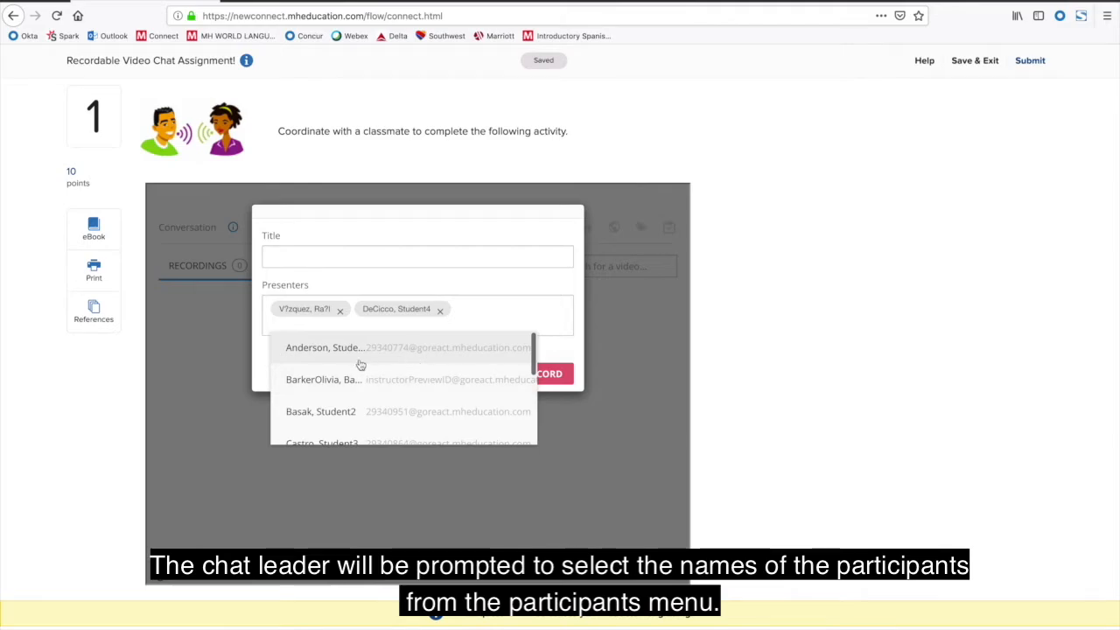
pyautogui.click(324, 347)
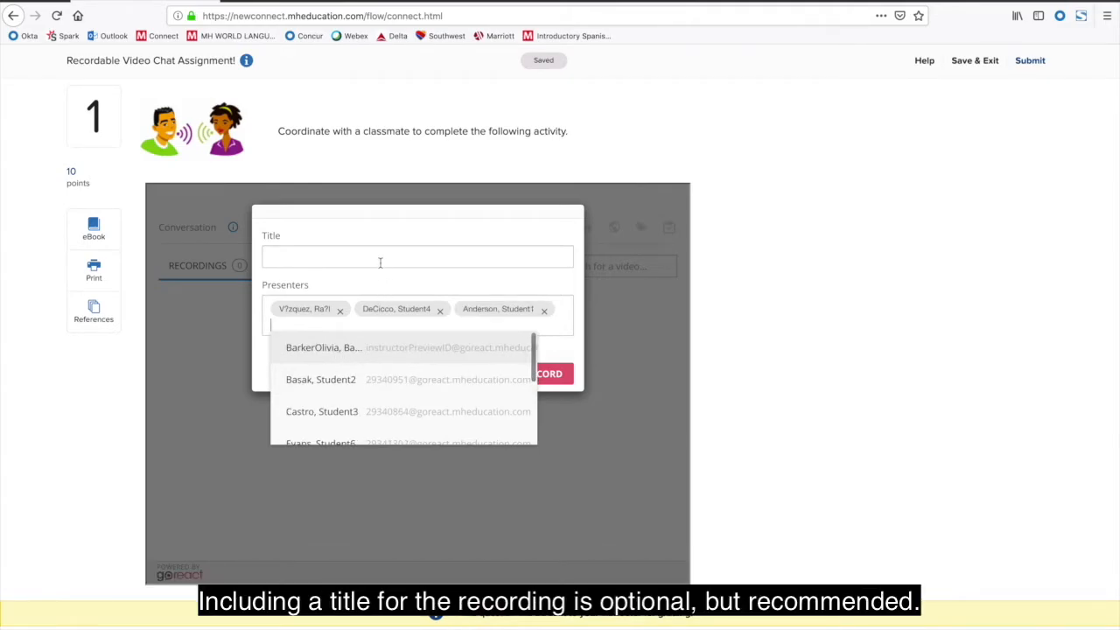
pyautogui.click(379, 256)
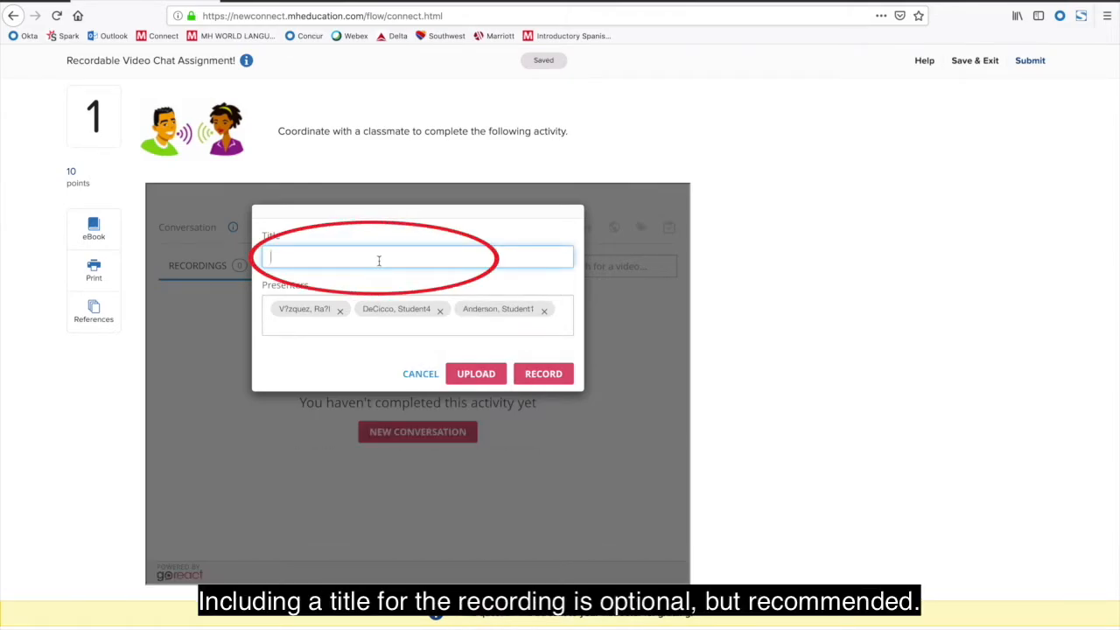
pyautogui.write('Hom')
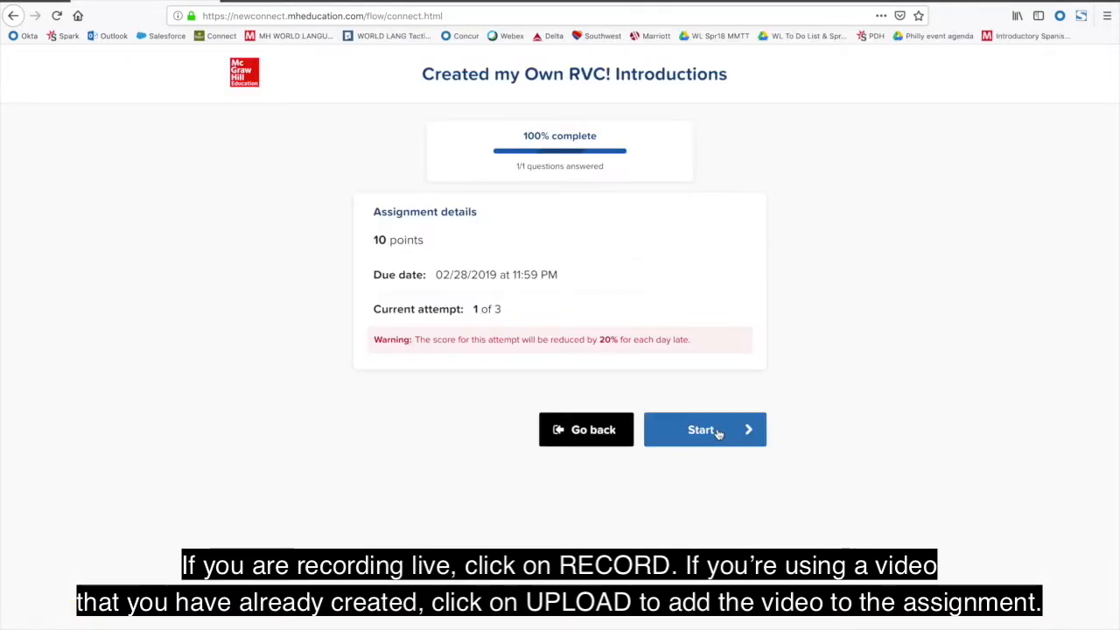
# - Start the Introductions assignment and share the FaceTime HD Camera to join the chat room
pyautogui.click(704, 430)
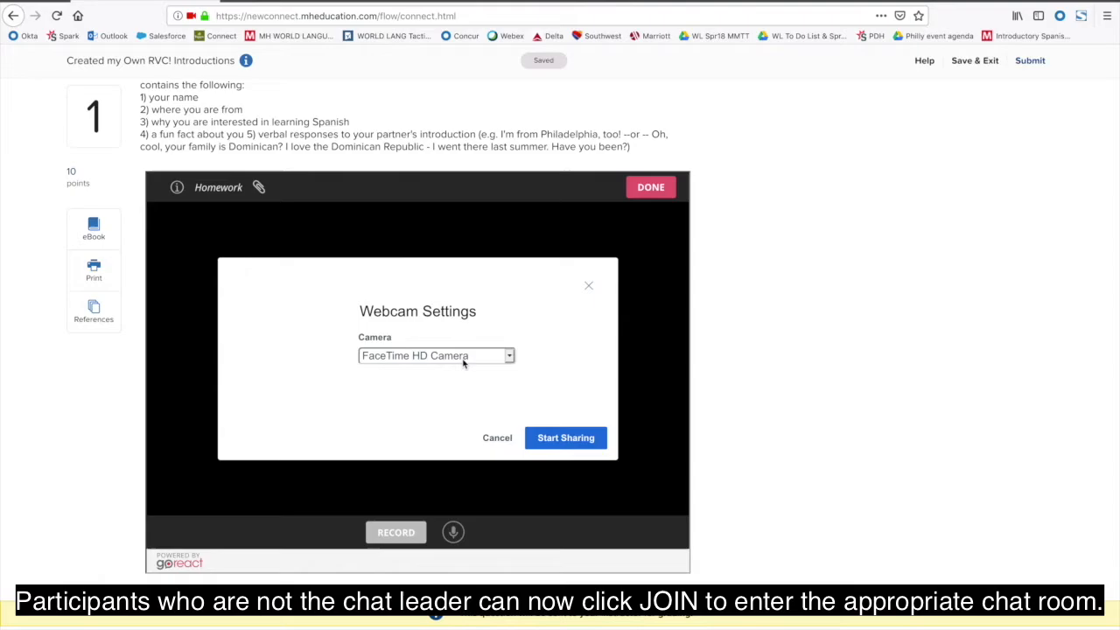
pyautogui.click(565, 438)
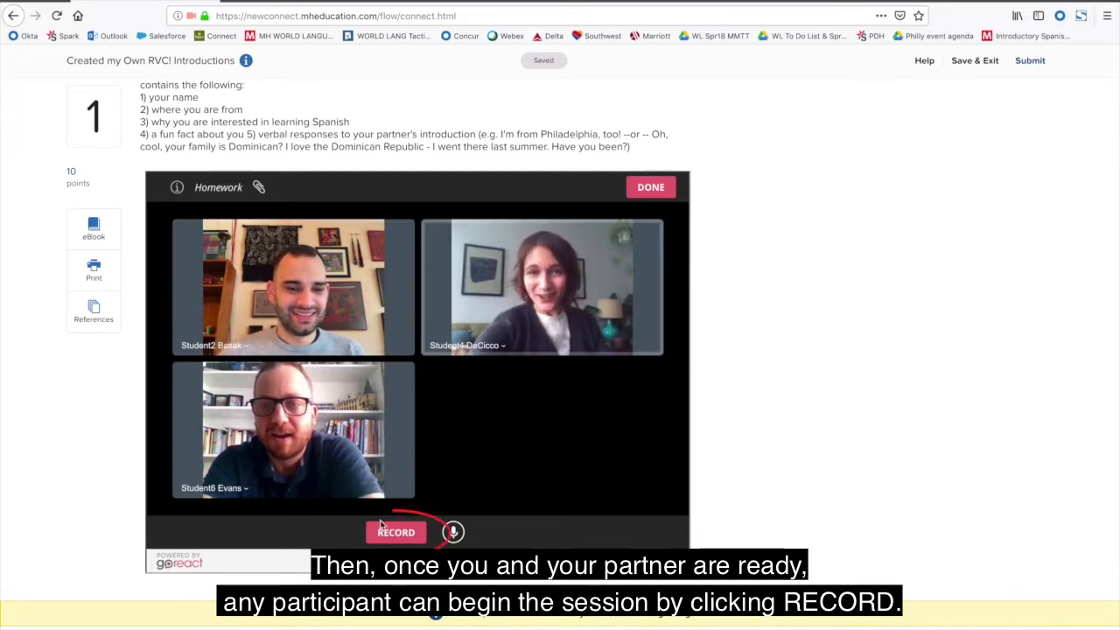
# - Record the three-person conversation, stop it, and close the chat room with Done
pyautogui.click(396, 531)
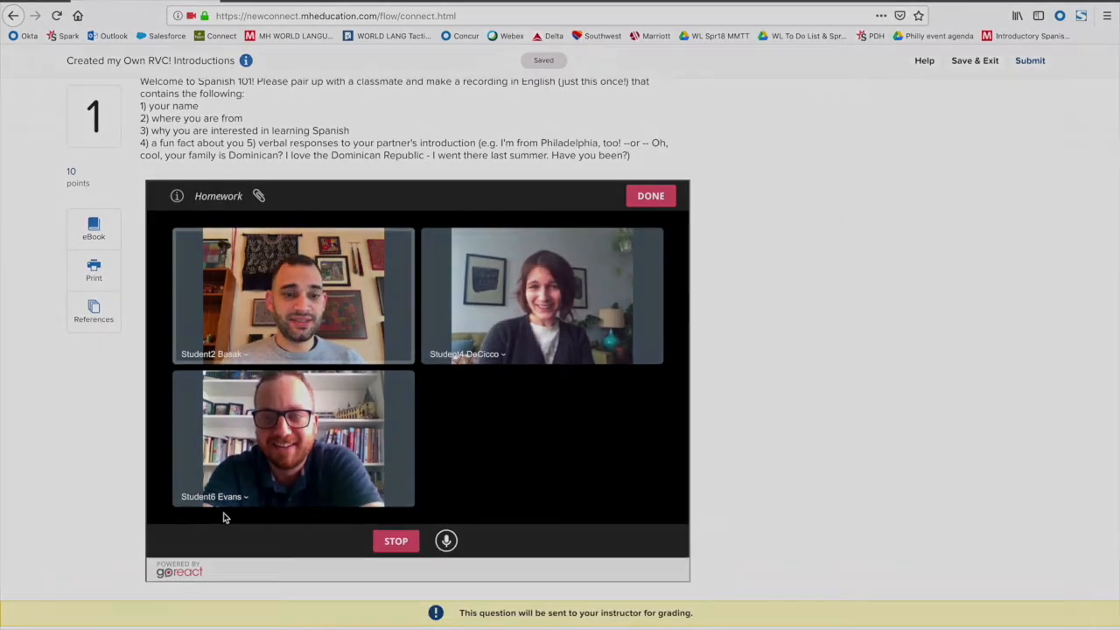
pyautogui.click(395, 541)
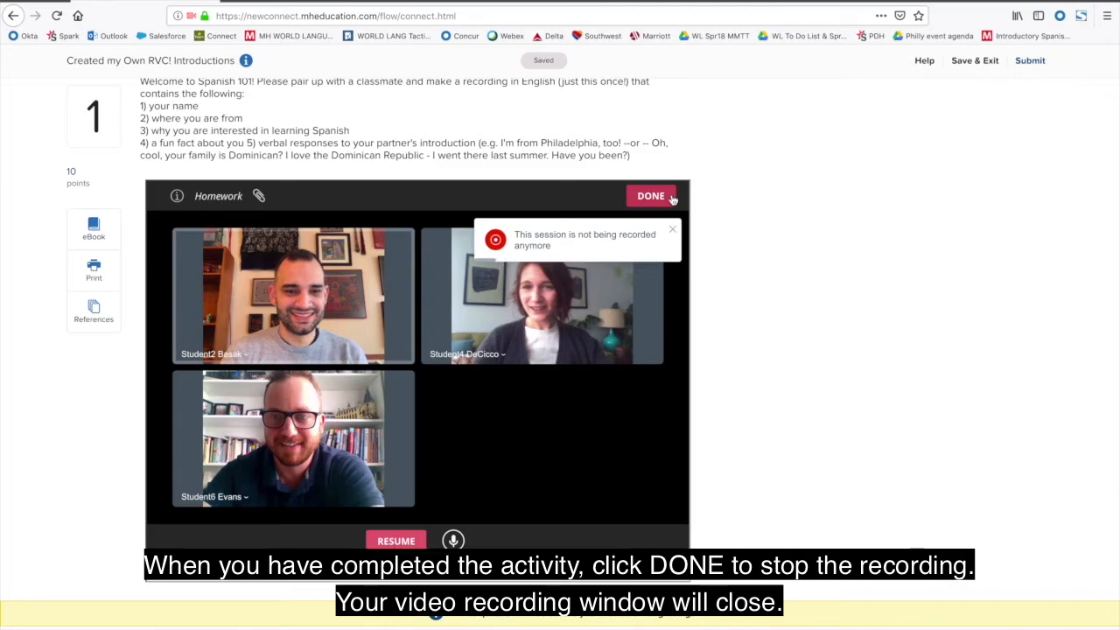
pyautogui.click(651, 196)
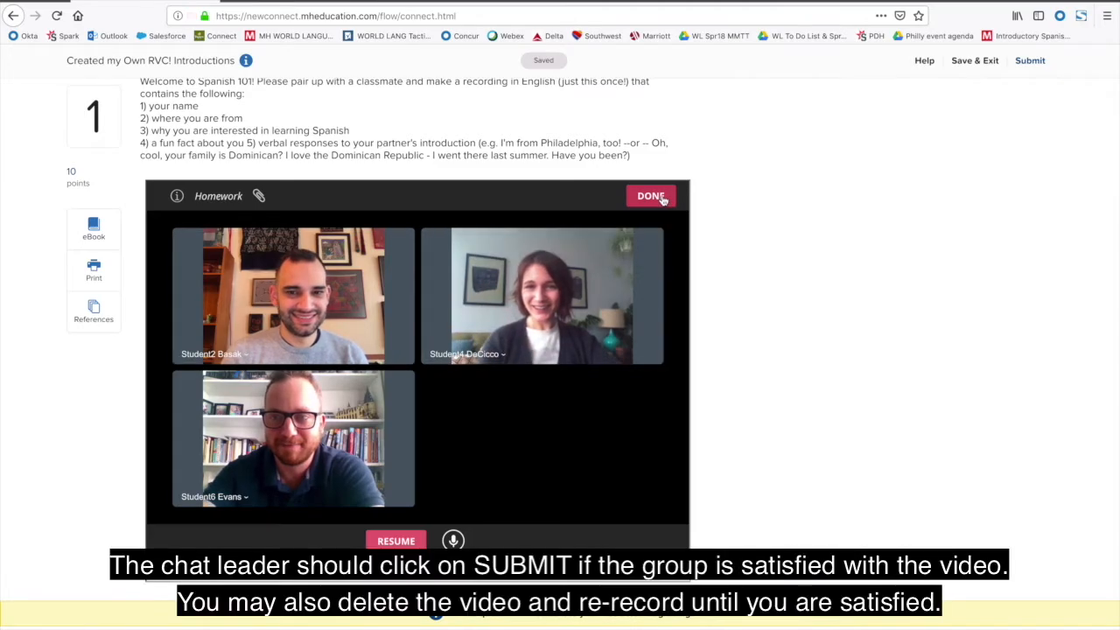
pyautogui.click(651, 196)
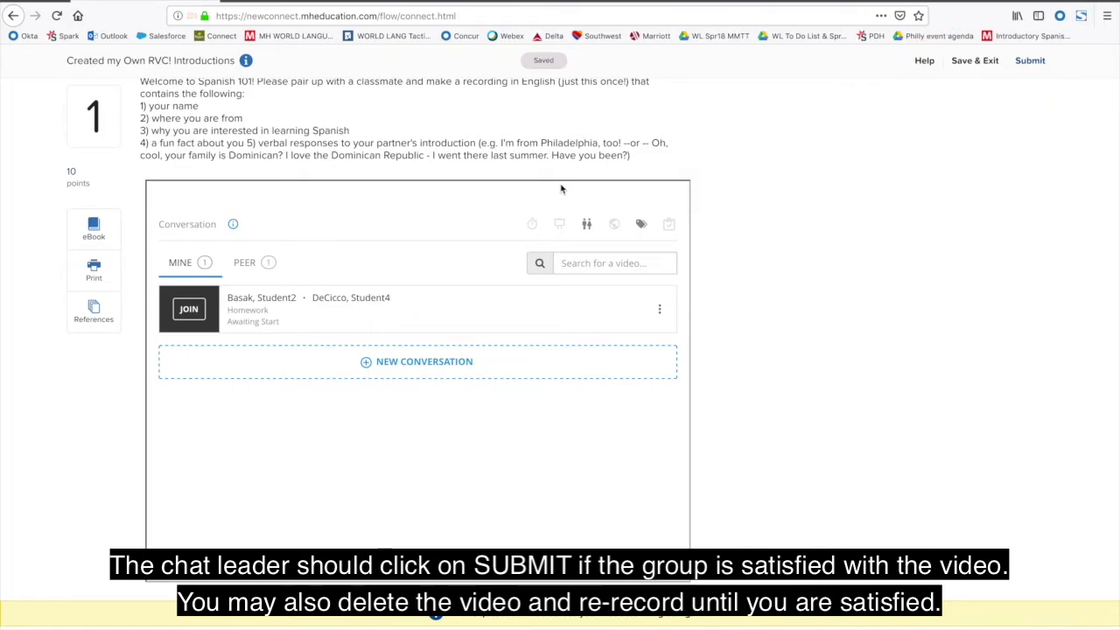
# - Submit the Introductions assignment for grading and confirm the submission
pyautogui.click(1034, 61)
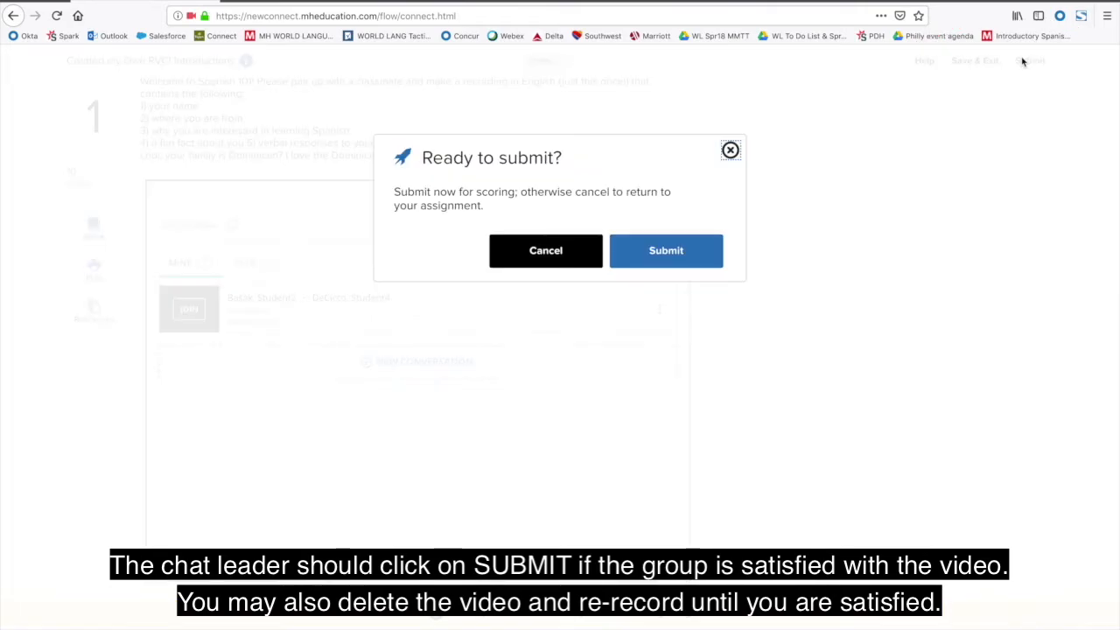
pyautogui.click(665, 250)
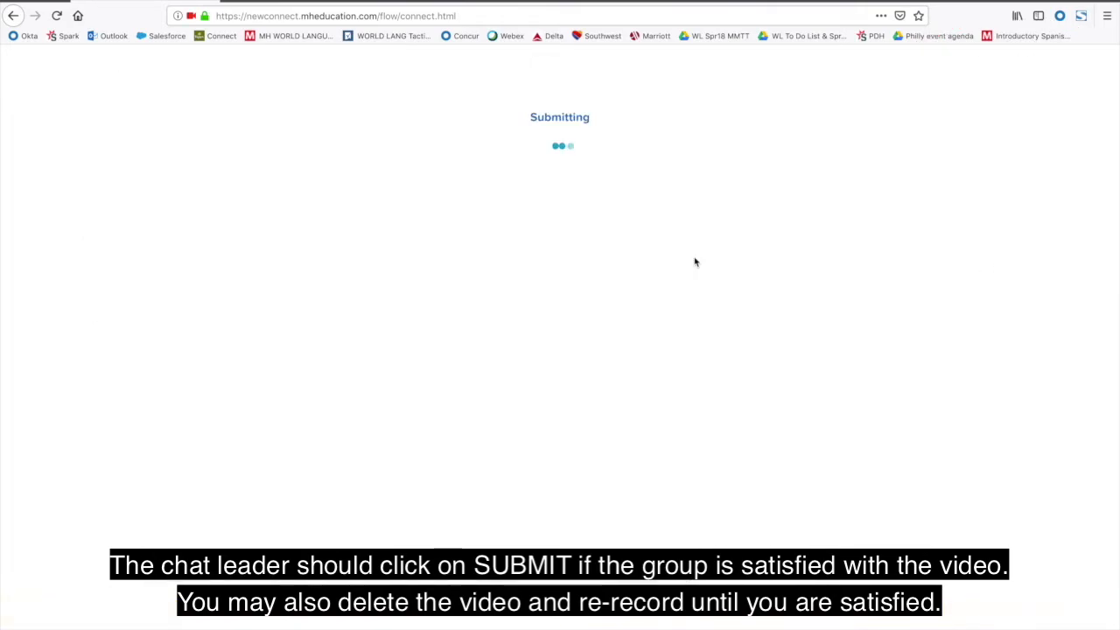